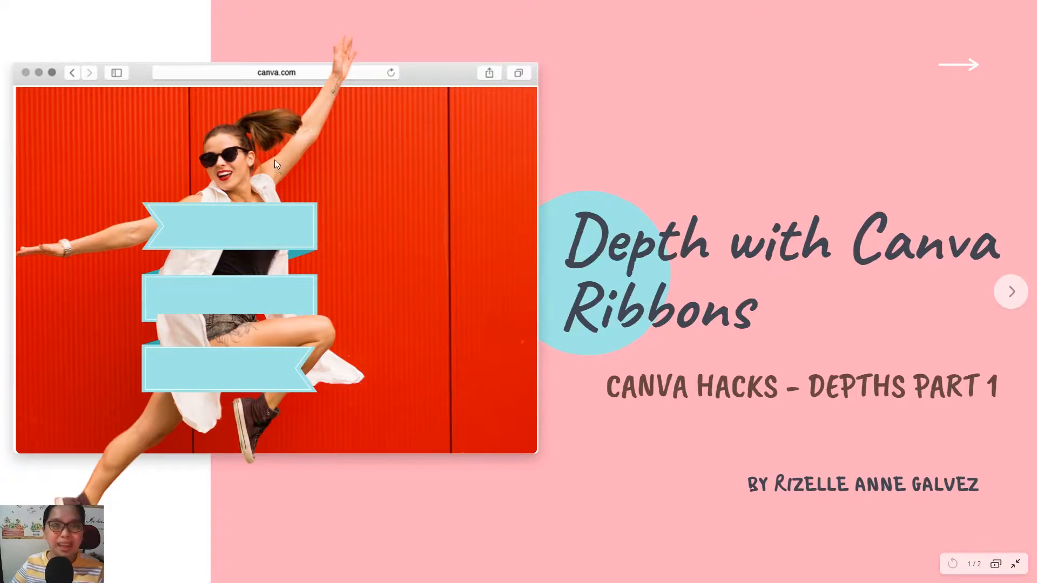
{"action": "mouse_move", "coordinate": [343, 175]}
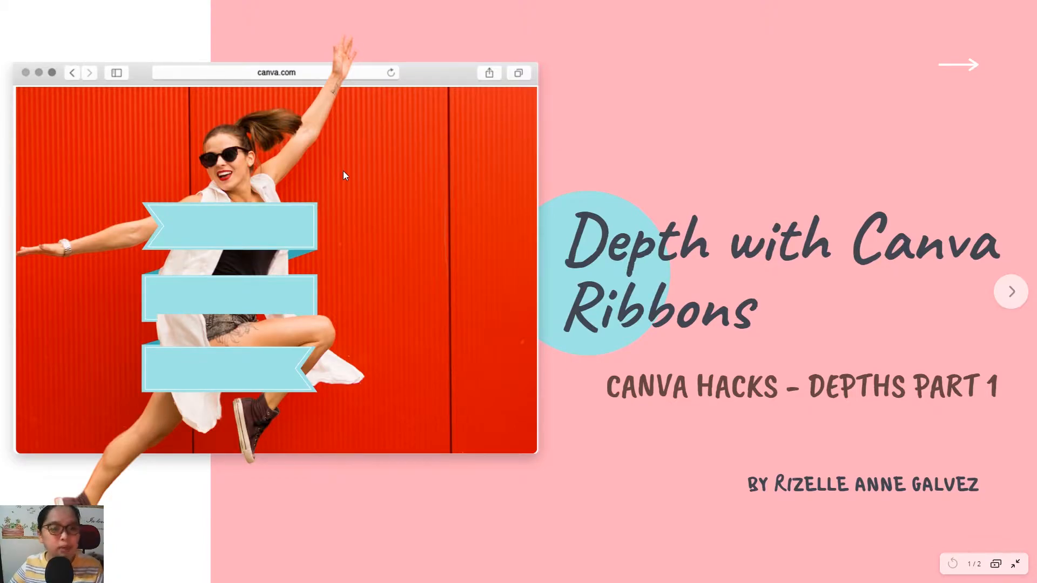
{"action": "mouse_move", "coordinate": [203, 276]}
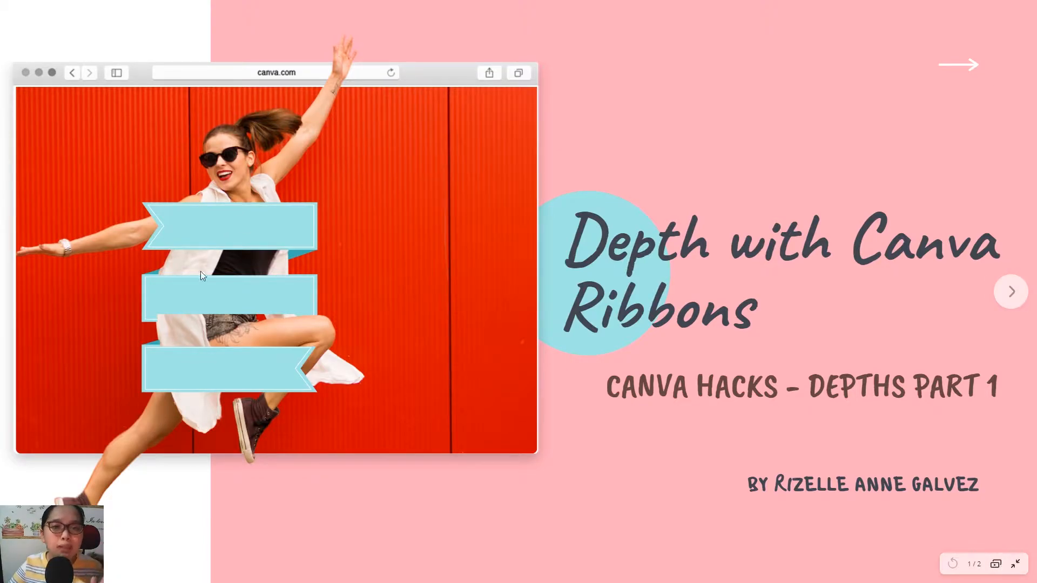
{"action": "mouse_move", "coordinate": [255, 136]}
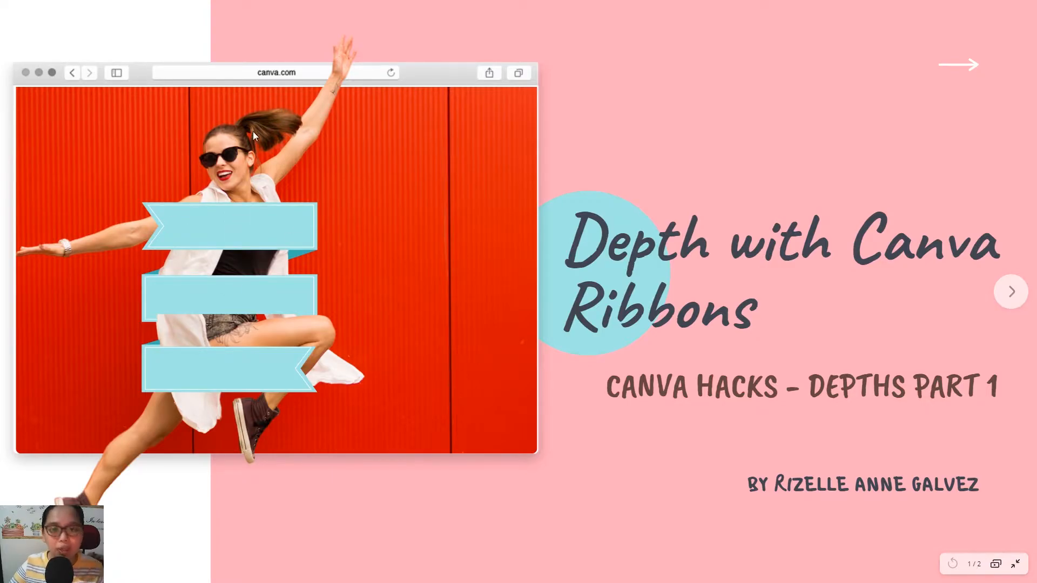
{"action": "mouse_move", "coordinate": [558, 127]}
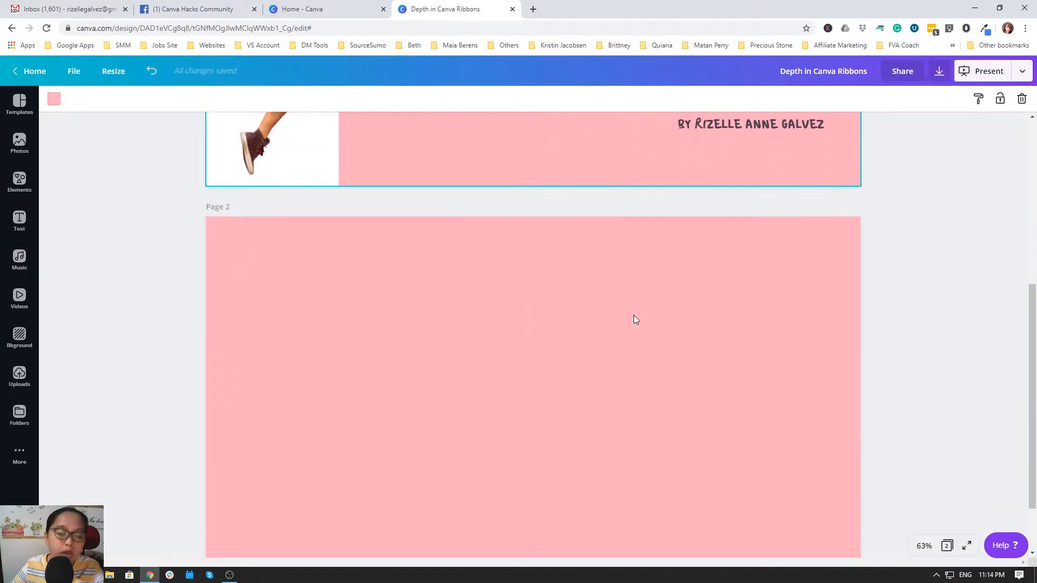
Step: Select the blank pink second page and bring up the photo library beside it
{"action": "scroll", "scroll_direction": "down", "scroll_amount": 3}
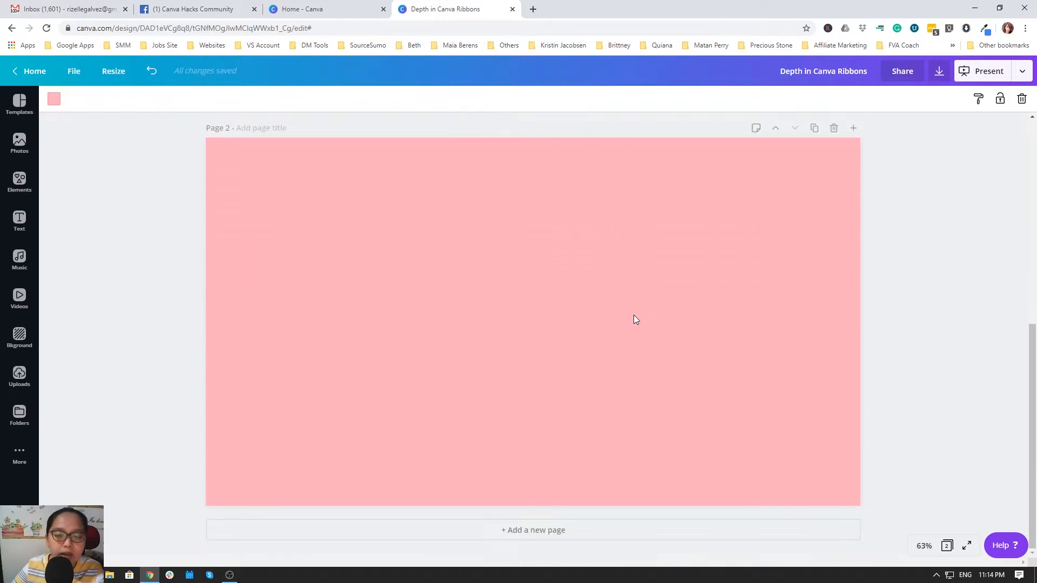
{"action": "left_click", "coordinate": [595, 334]}
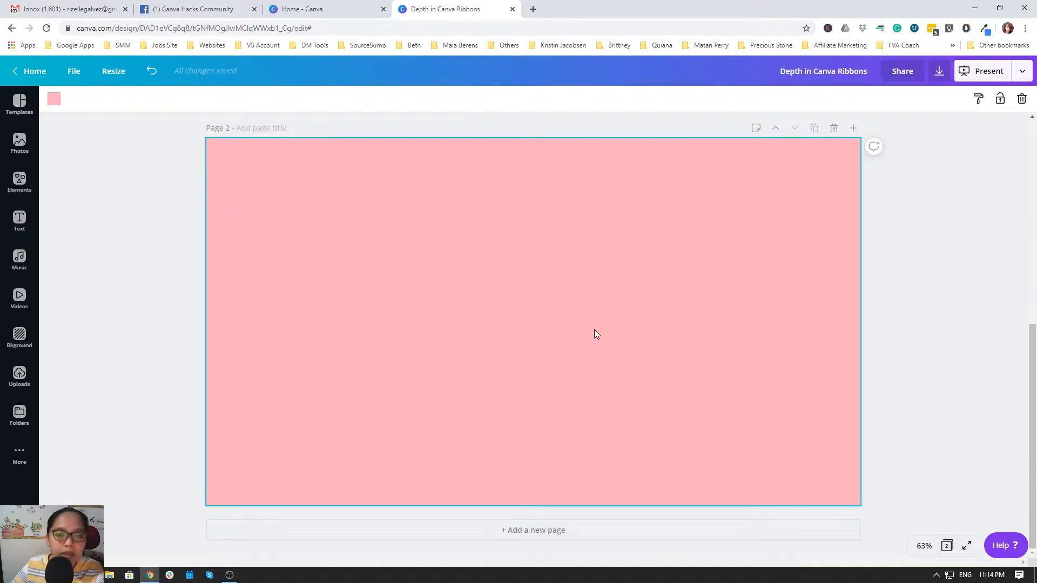
{"action": "left_click", "coordinate": [20, 143]}
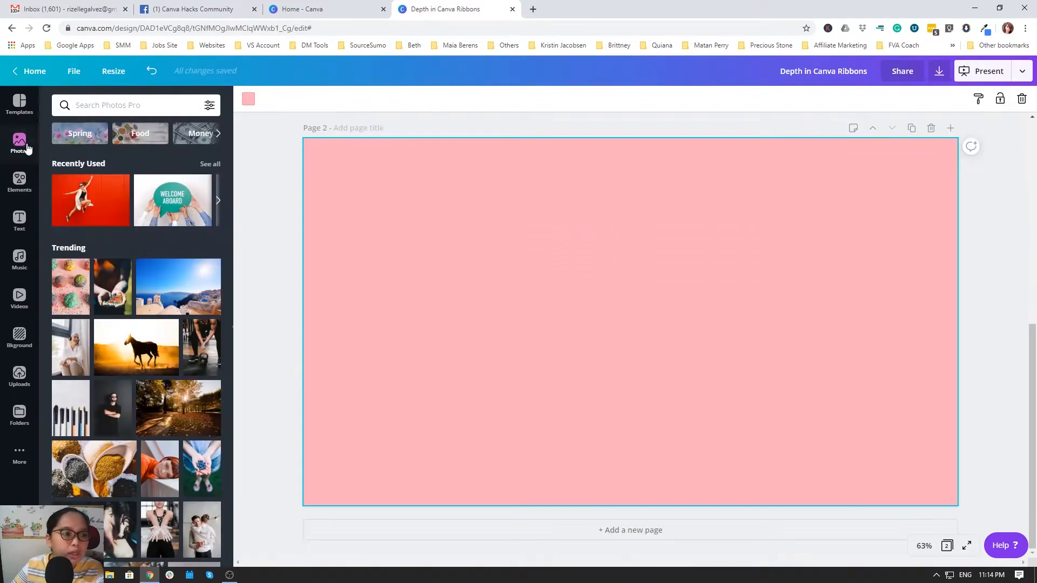
Step: Add the jumping-woman photo from Recently Used, centred on the page, then deselect it
{"action": "left_click", "coordinate": [89, 200]}
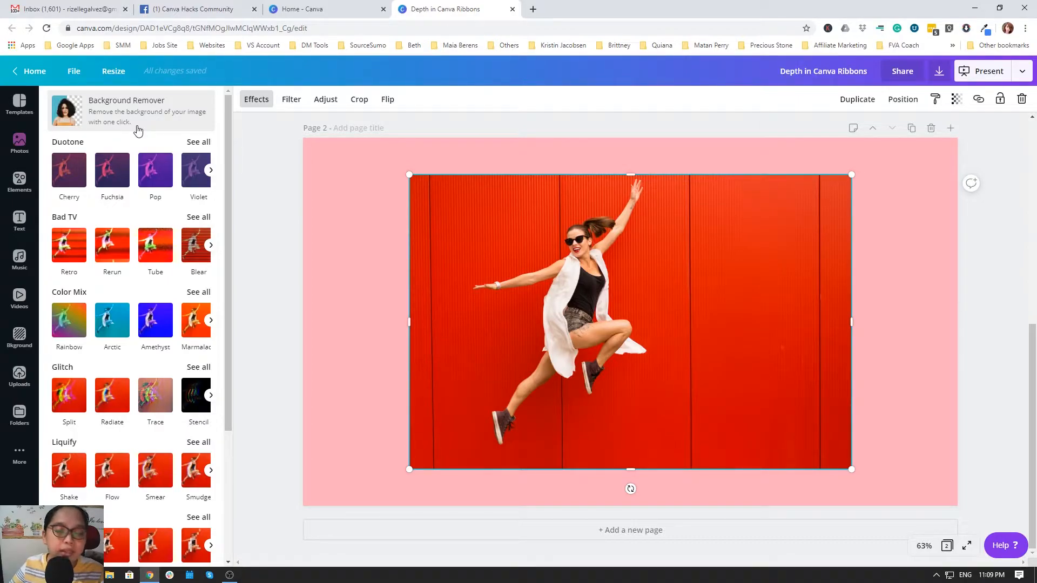
{"action": "left_click", "coordinate": [20, 144]}
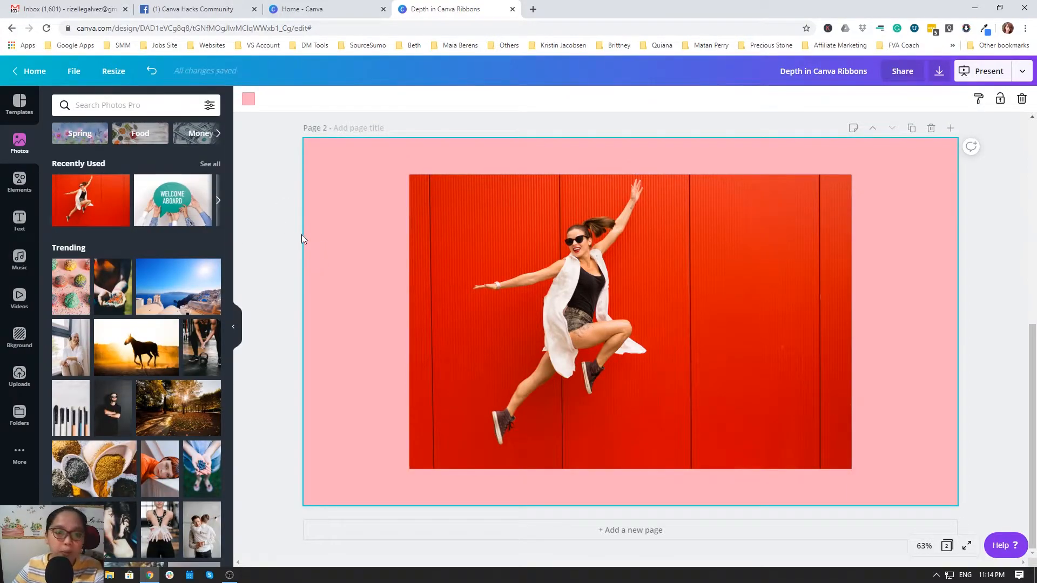
Step: Search Elements for "ribbons" and browse down the ribbon graphic results
{"action": "type", "text": "ribbons"}
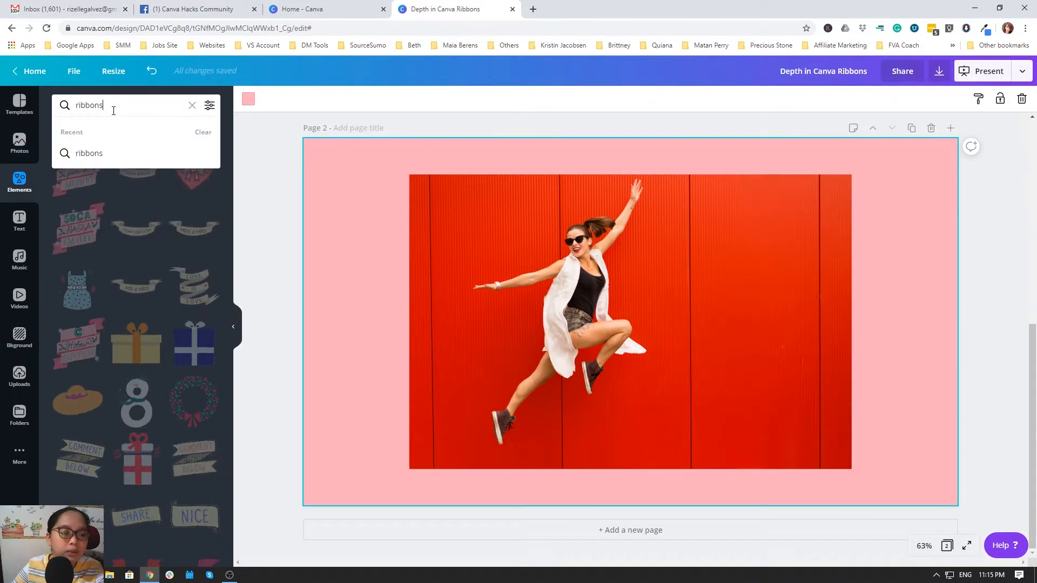
{"action": "scroll", "scroll_direction": "down", "scroll_amount": 3}
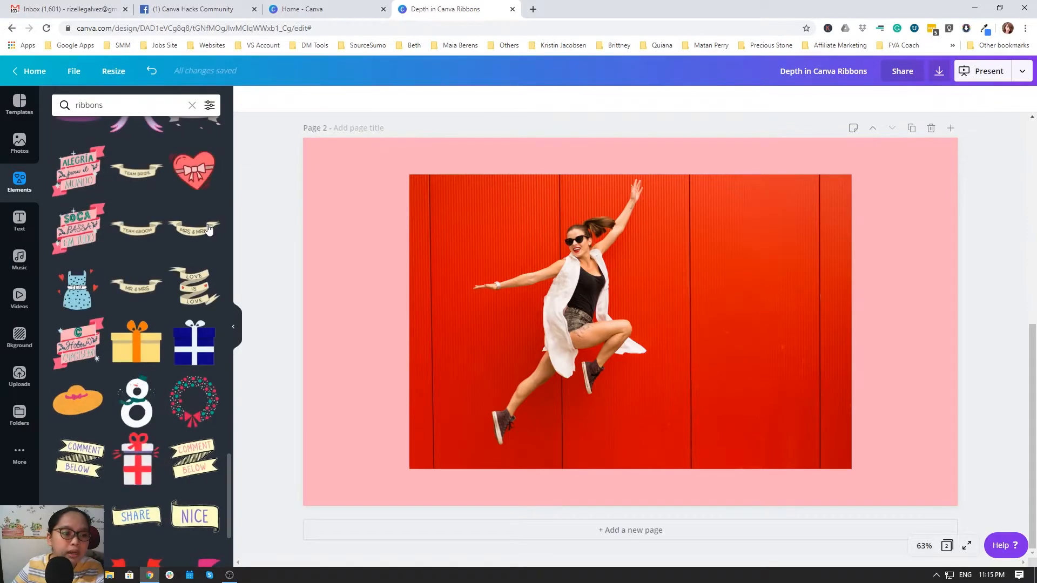
{"action": "scroll", "scroll_direction": "down", "scroll_amount": 3}
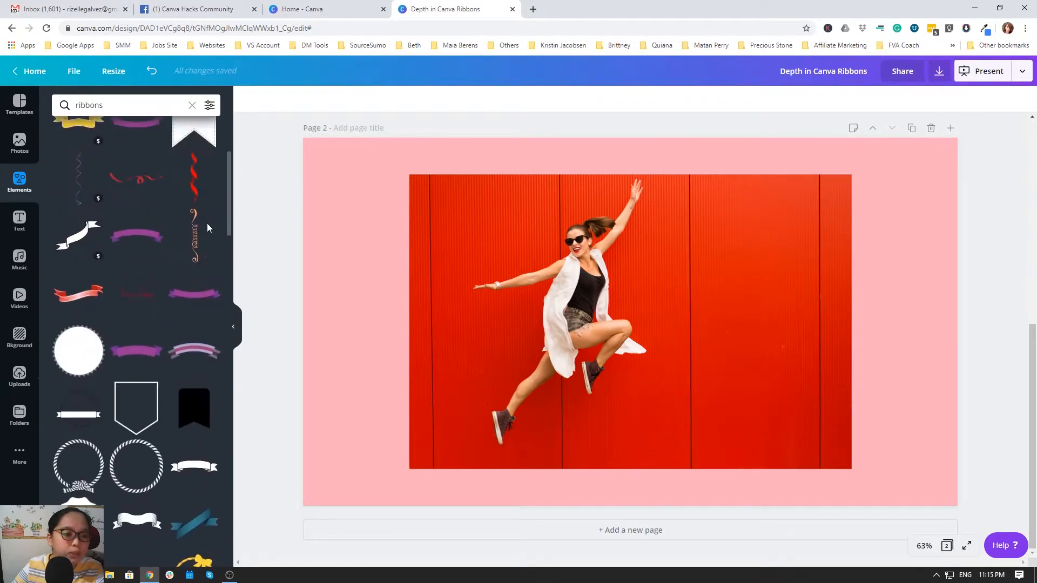
{"action": "scroll", "scroll_direction": "down", "scroll_amount": 3}
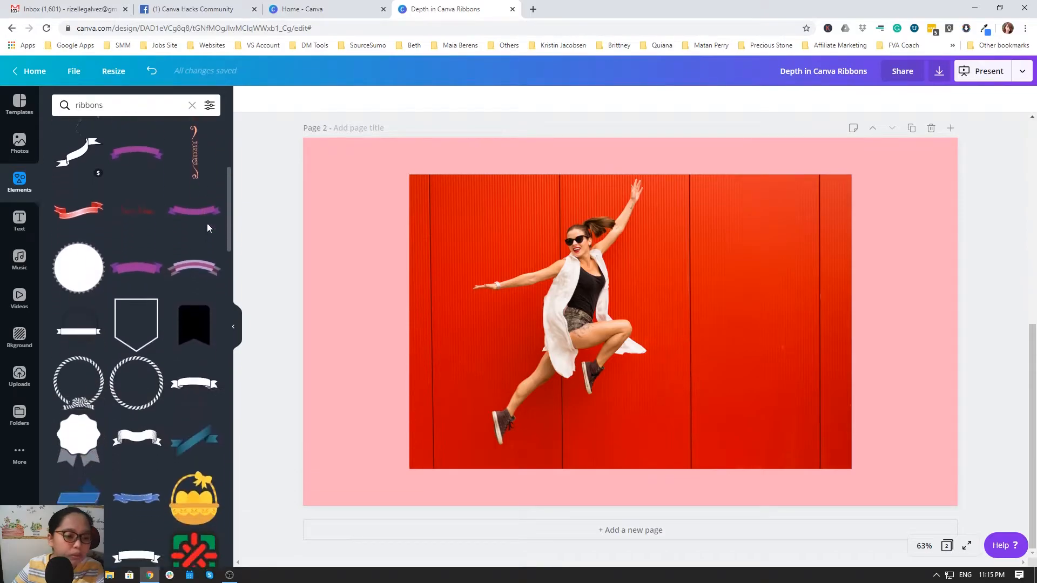
{"action": "scroll", "scroll_direction": "down", "scroll_amount": 3}
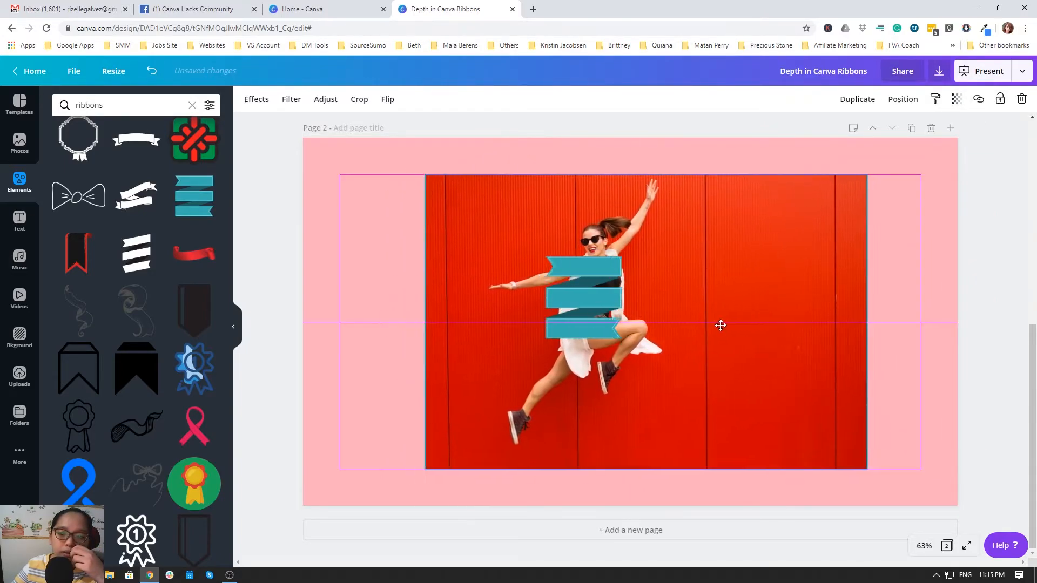
Step: Set the background-removed cut-out copy beside the original photo, trimmed narrower, with the teal ribbon selected
{"action": "left_click_drag", "start_coordinate": [721, 326], "coordinate": [916, 296]}
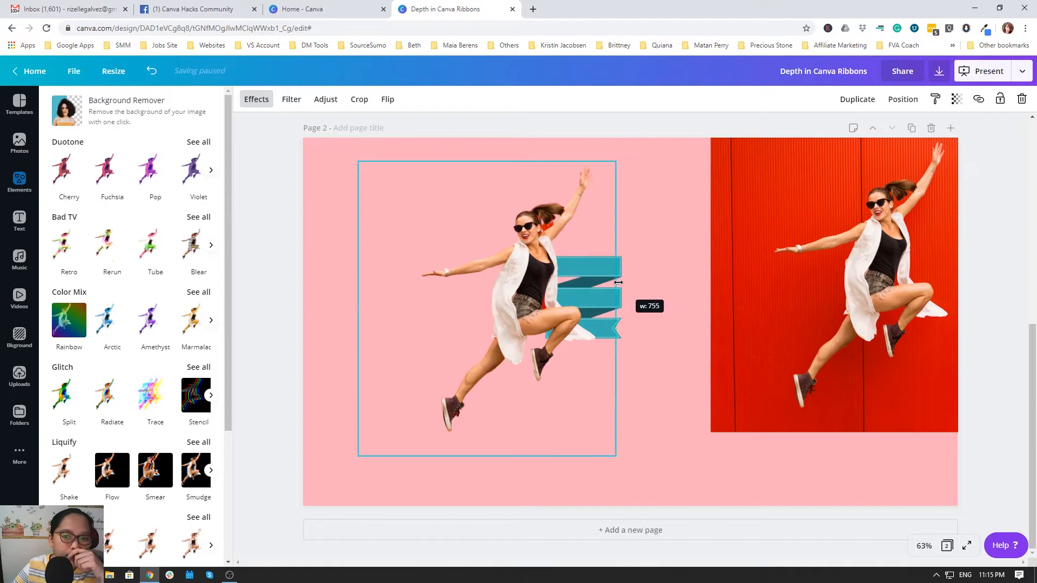
{"action": "left_click_drag", "start_coordinate": [616, 283], "coordinate": [390, 301]}
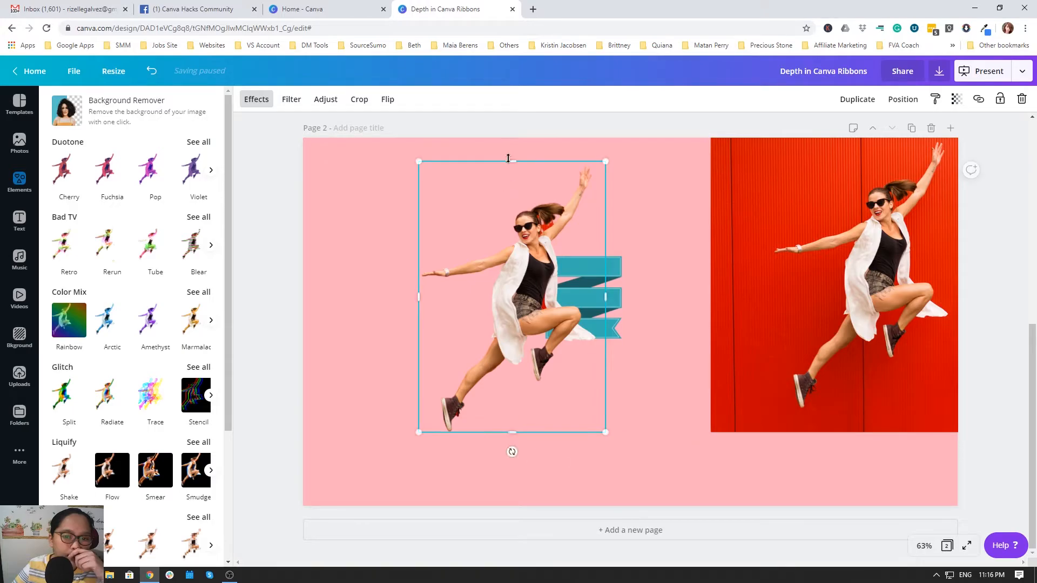
{"action": "mouse_move", "coordinate": [573, 280]}
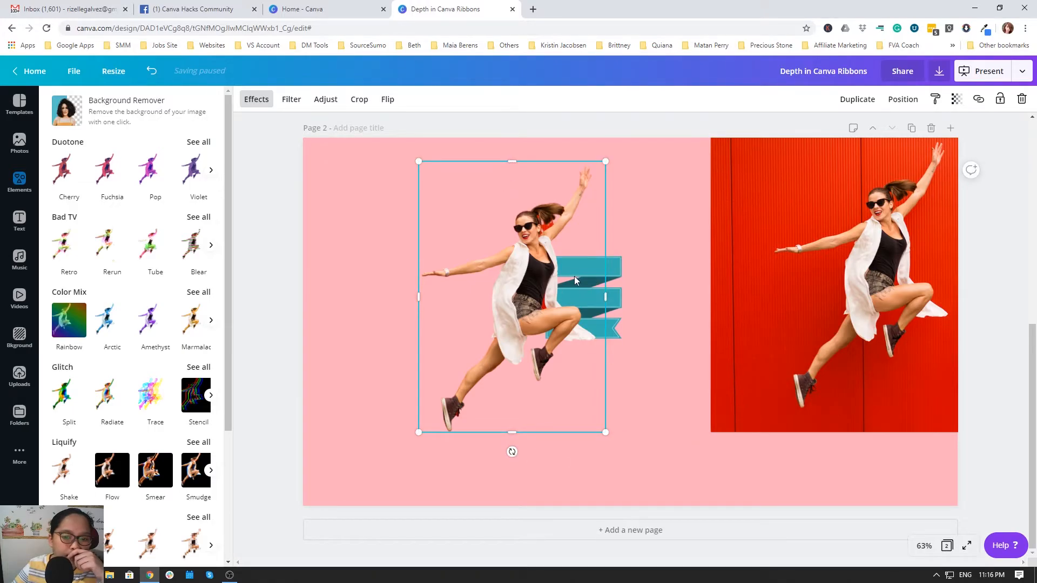
{"action": "left_click", "coordinate": [902, 99]}
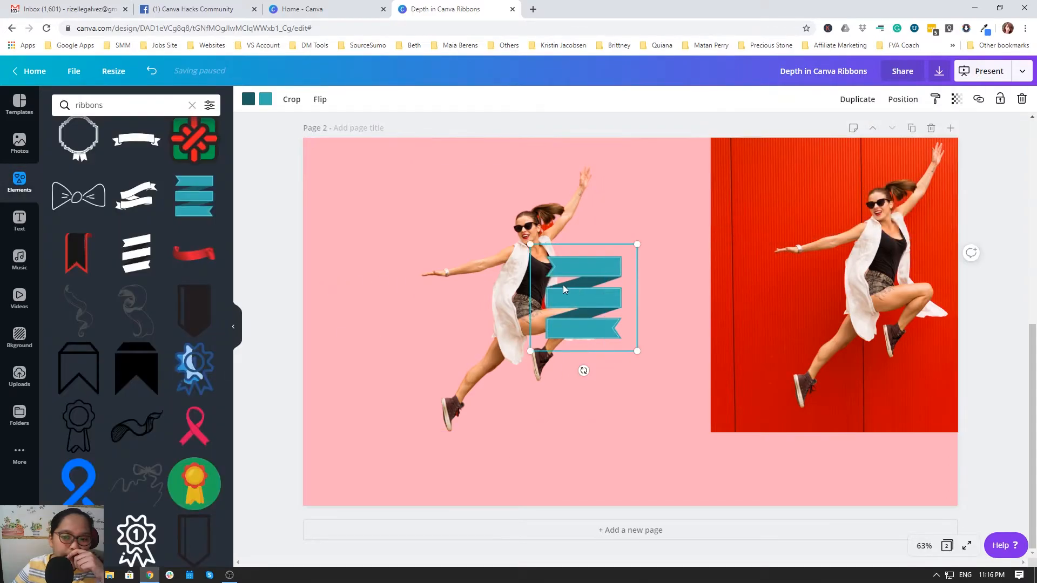
Step: Place the ribbon on her waist and crop the cut-out to a strip over its middle band so the ribbon wraps her torso
{"action": "left_click_drag", "start_coordinate": [582, 298], "coordinate": [530, 299]}
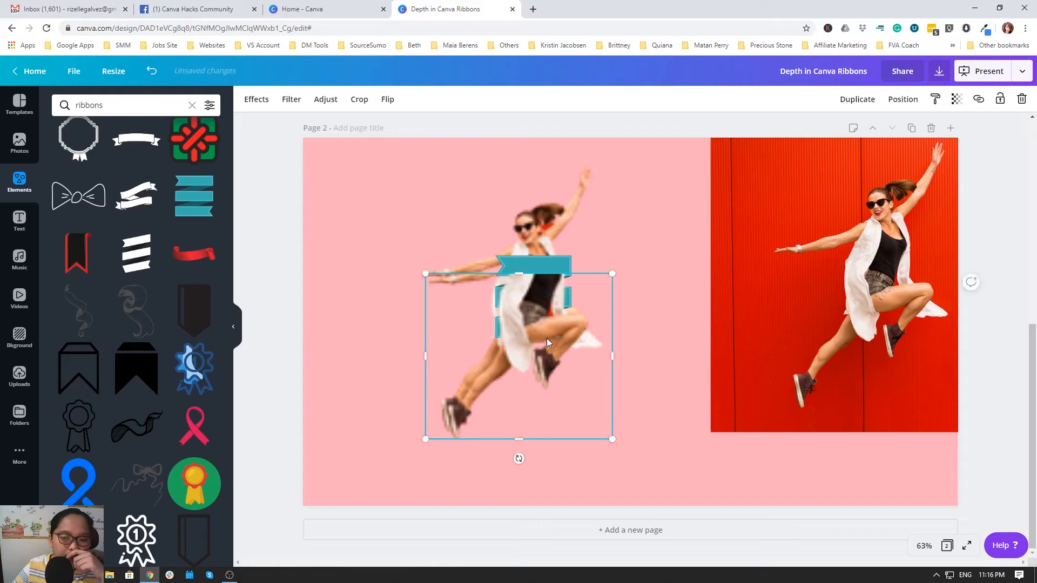
{"action": "left_click_drag", "start_coordinate": [546, 343], "coordinate": [511, 305]}
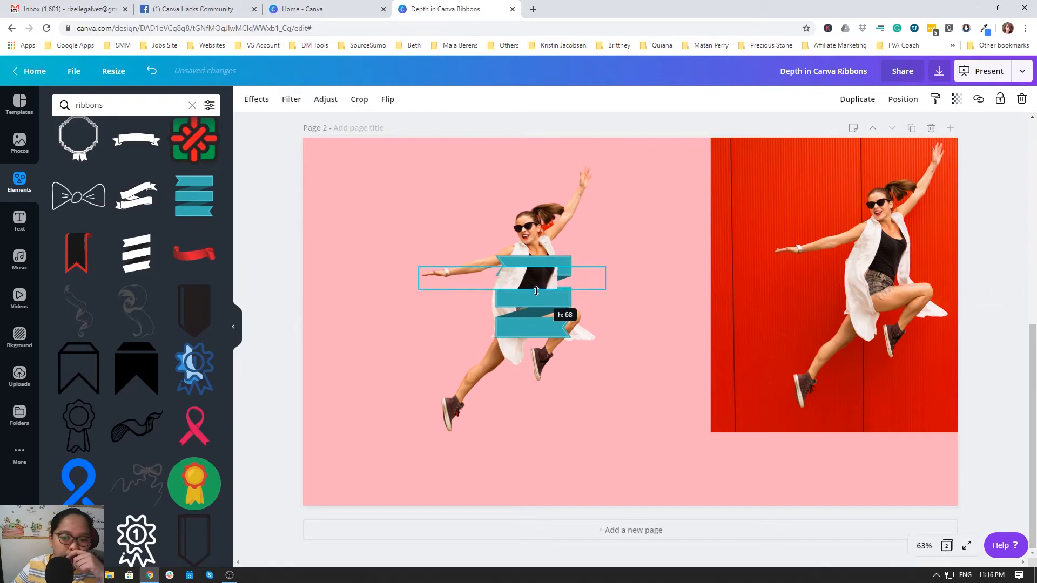
{"action": "left_click_drag", "start_coordinate": [536, 291], "coordinate": [511, 271]}
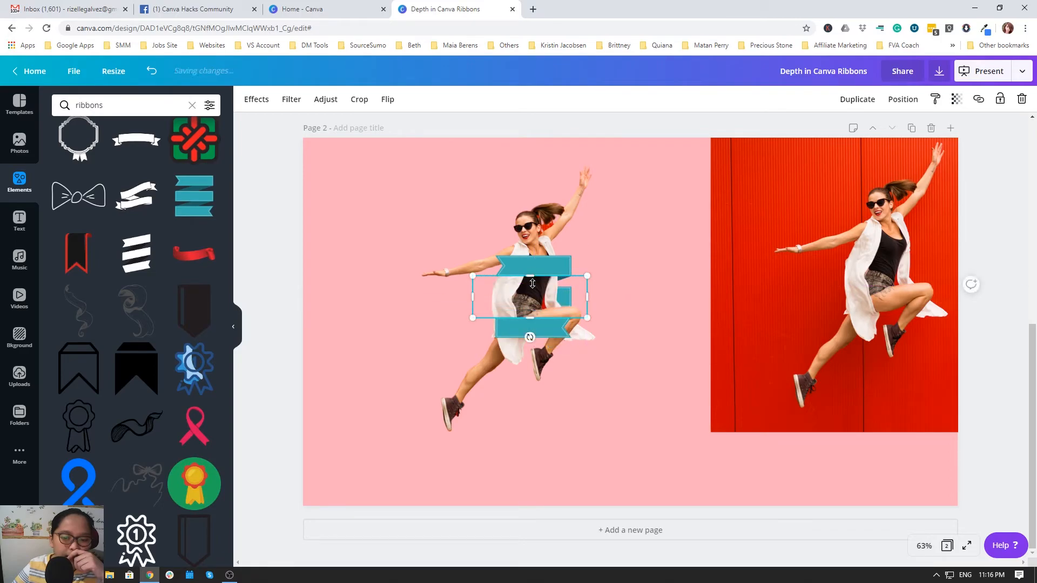
{"action": "left_click_drag", "start_coordinate": [530, 322], "coordinate": [529, 313]}
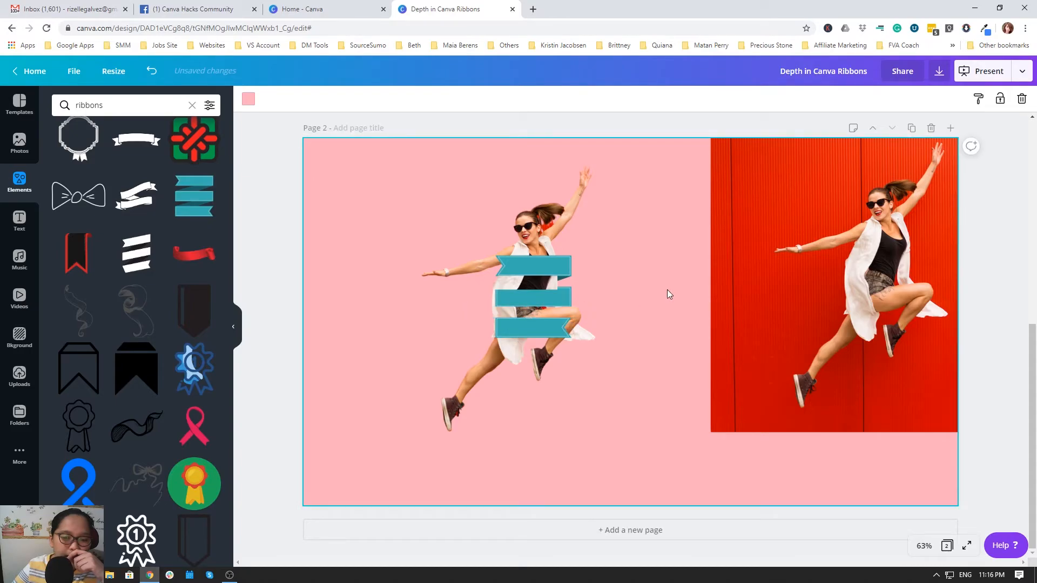
Step: Deselect to review the finished wrap effect and return to Page 1
{"action": "left_click", "coordinate": [532, 297]}
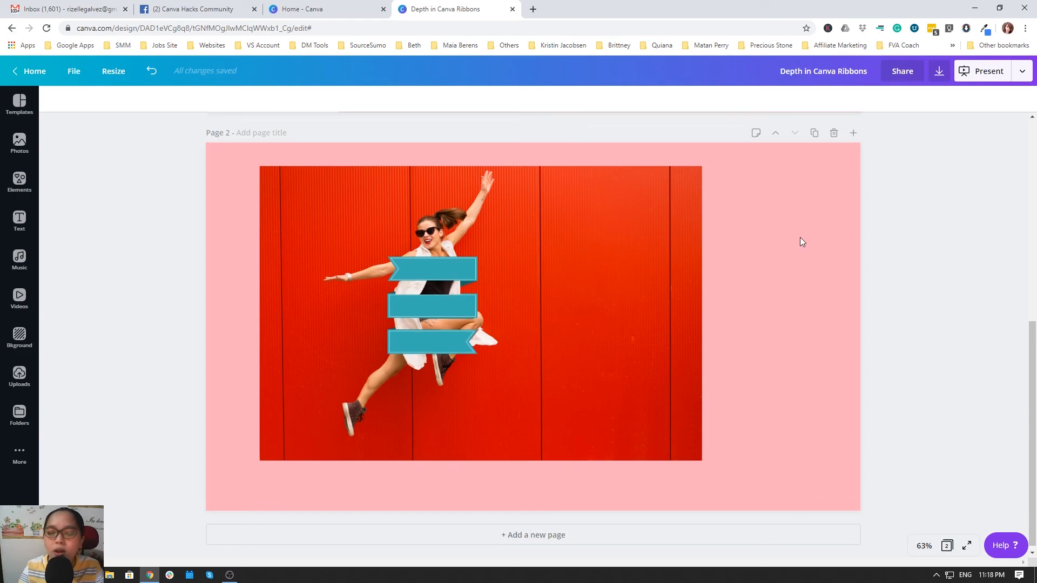
{"action": "scroll", "scroll_direction": "up", "scroll_amount": 3}
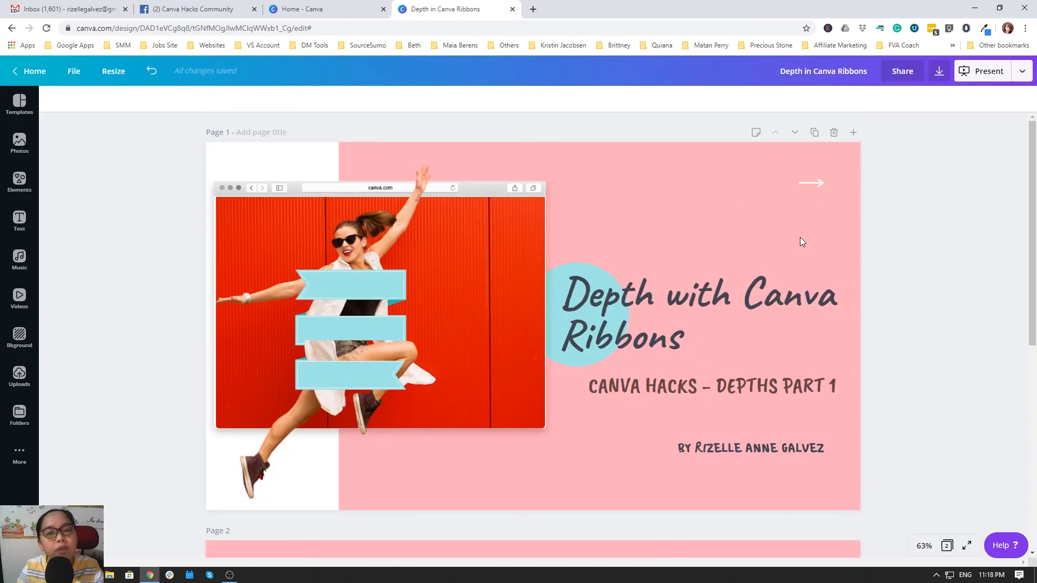